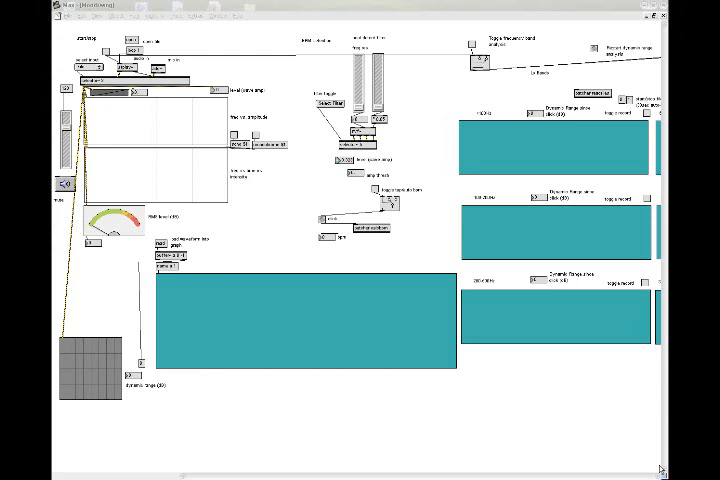
mouse_move(598, 362)
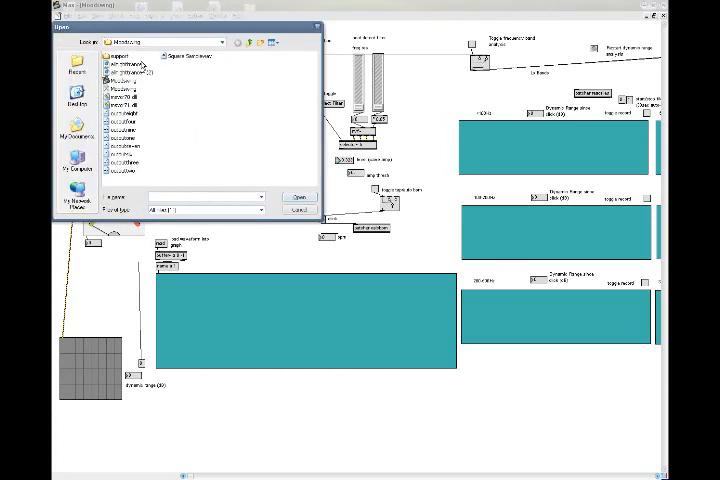
- Load the chosen audio file into the MoodSwing patch via the file dialog
left_click(130, 72)
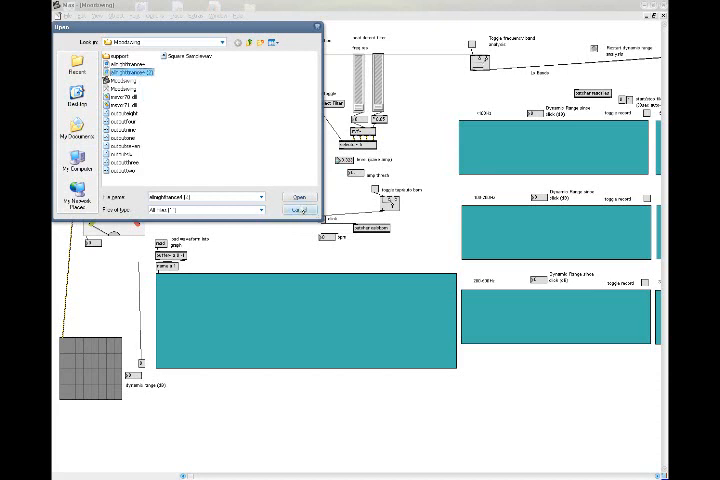
left_click(300, 196)
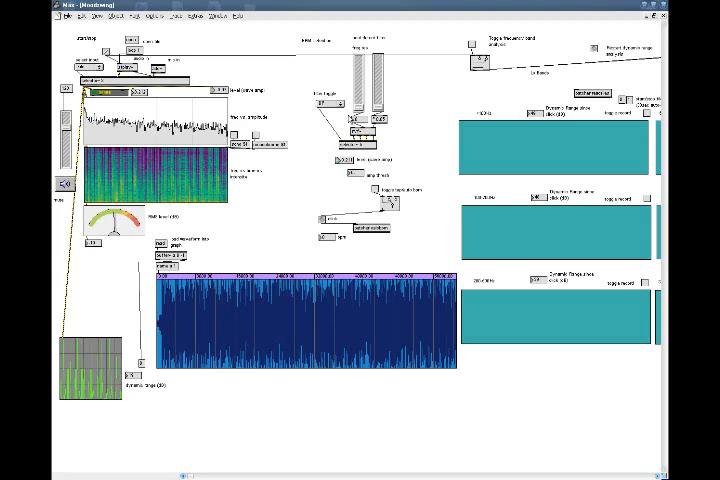
mouse_move(360, 172)
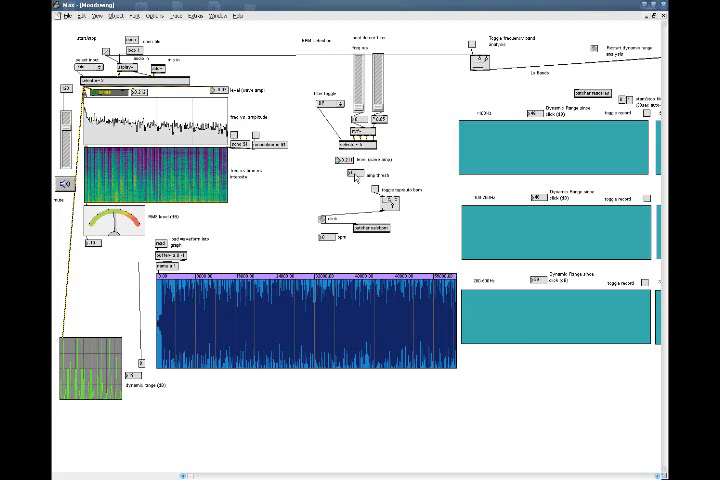
mouse_move(356, 178)
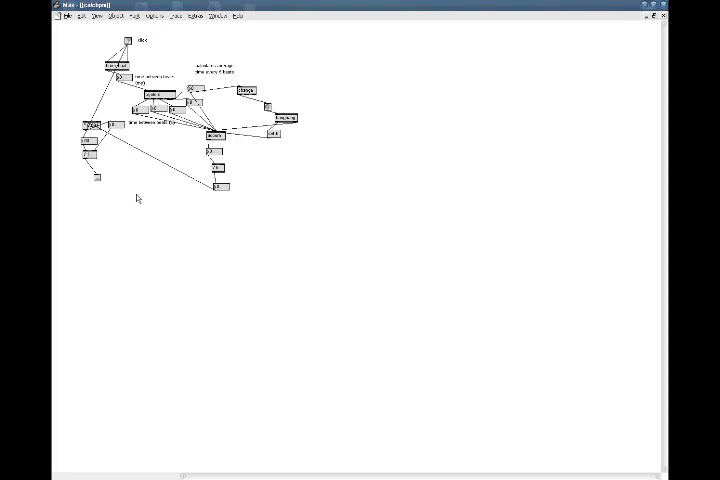
mouse_move(664, 18)
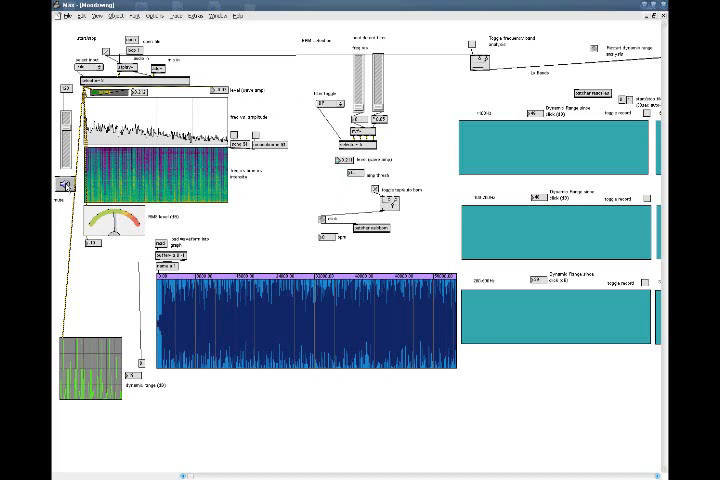
mouse_move(62, 188)
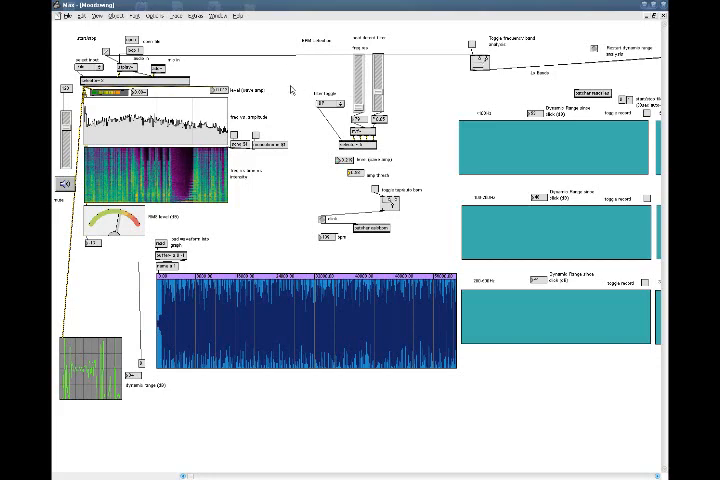
mouse_move(312, 244)
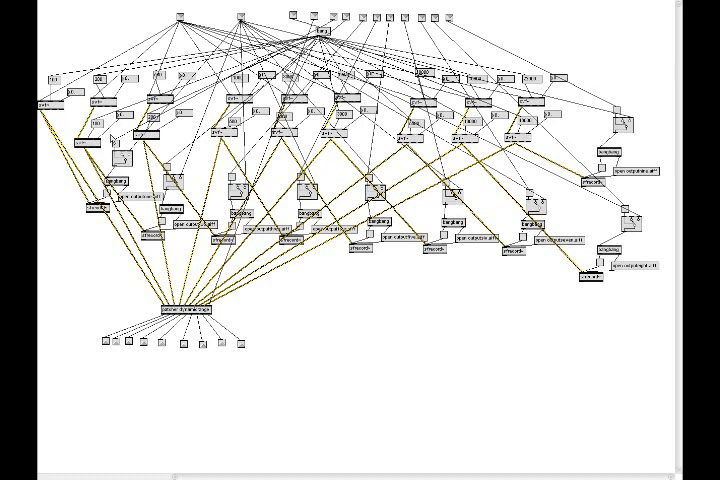
mouse_move(114, 132)
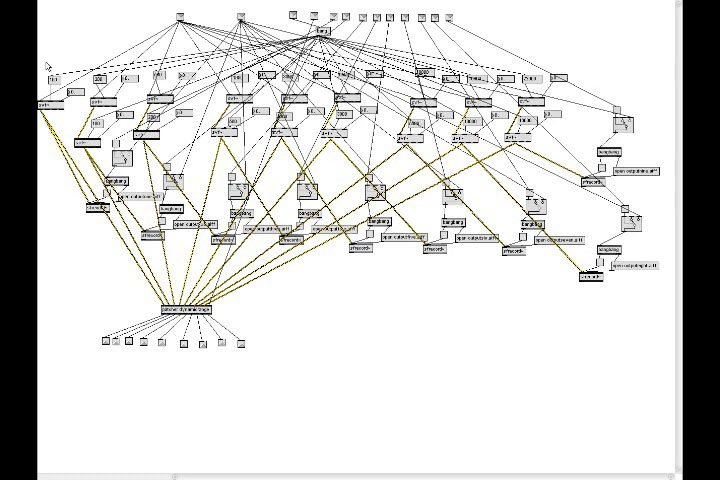
mouse_move(60, 148)
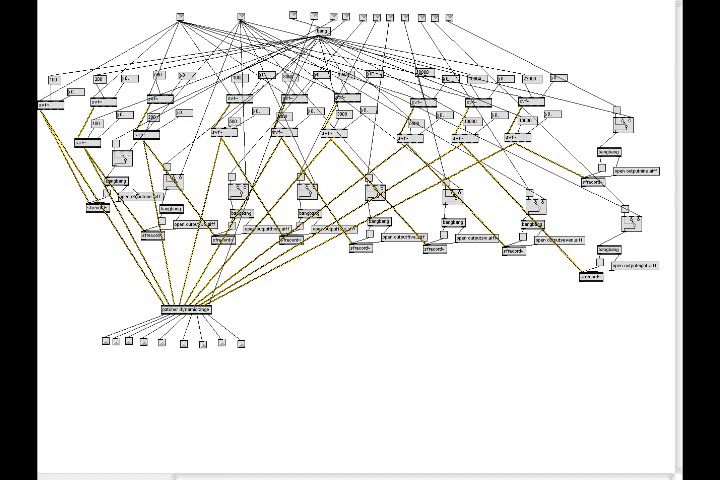
mouse_move(510, 244)
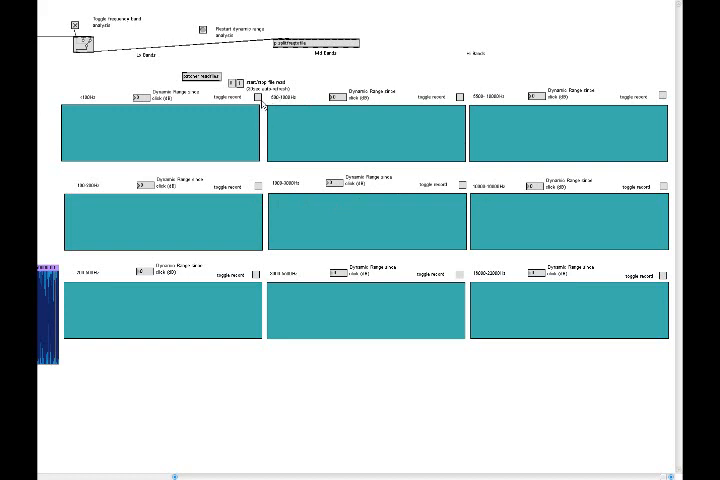
mouse_move(264, 130)
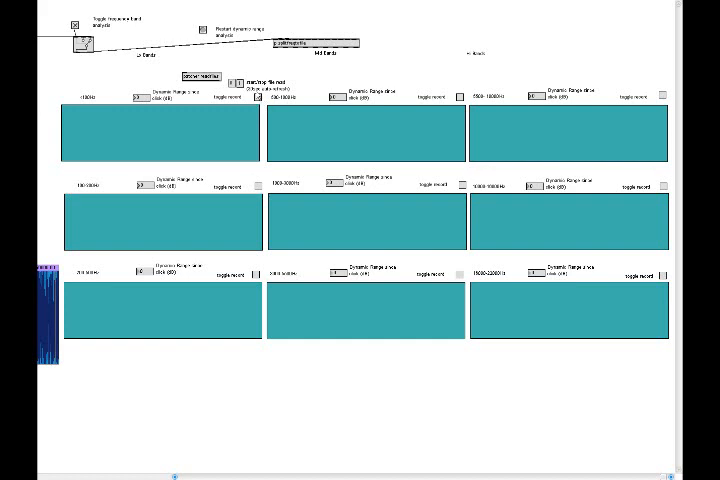
mouse_move(436, 104)
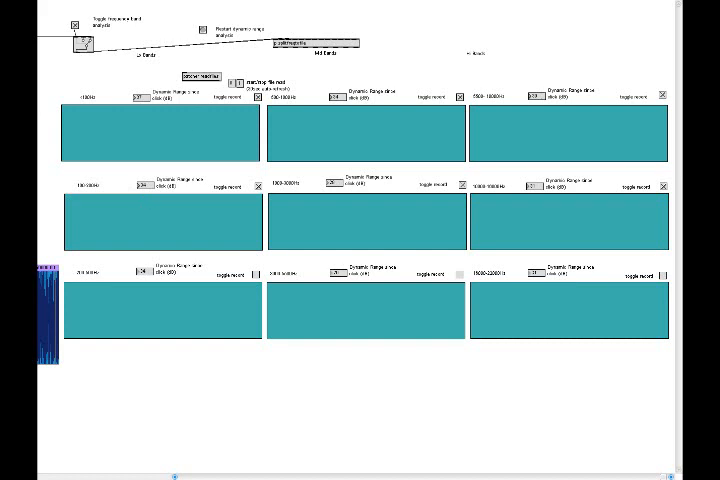
mouse_move(88, 38)
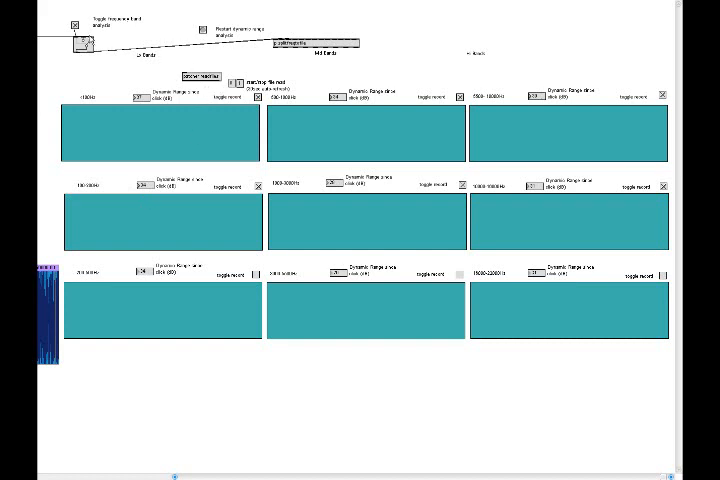
mouse_move(590, 476)
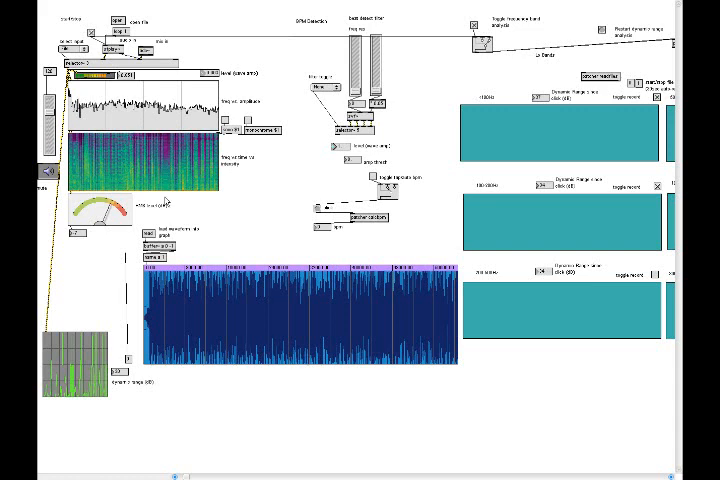
mouse_move(192, 256)
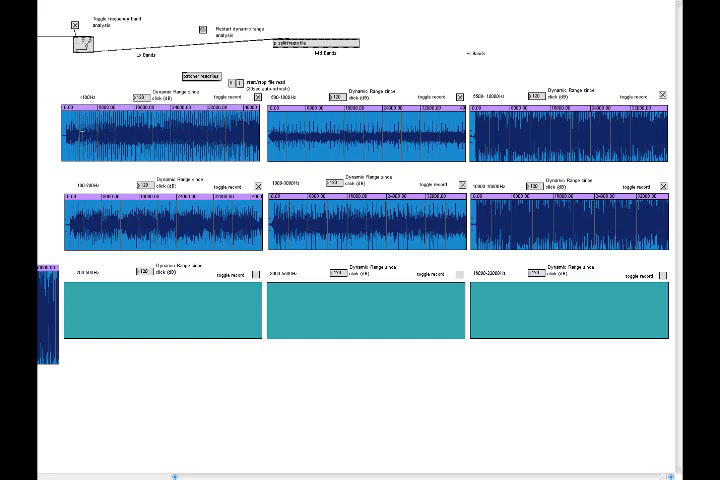
mouse_move(184, 228)
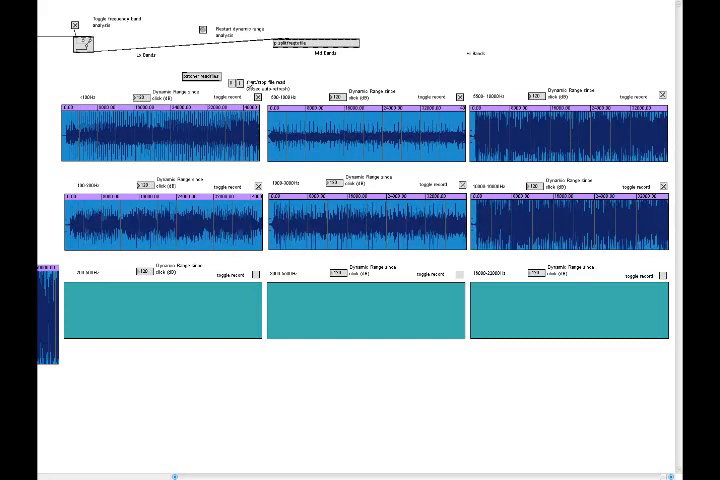
mouse_move(240, 84)
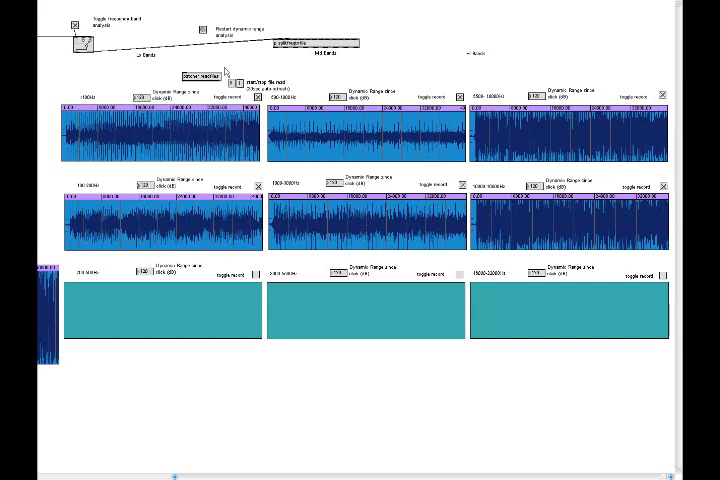
mouse_move(248, 186)
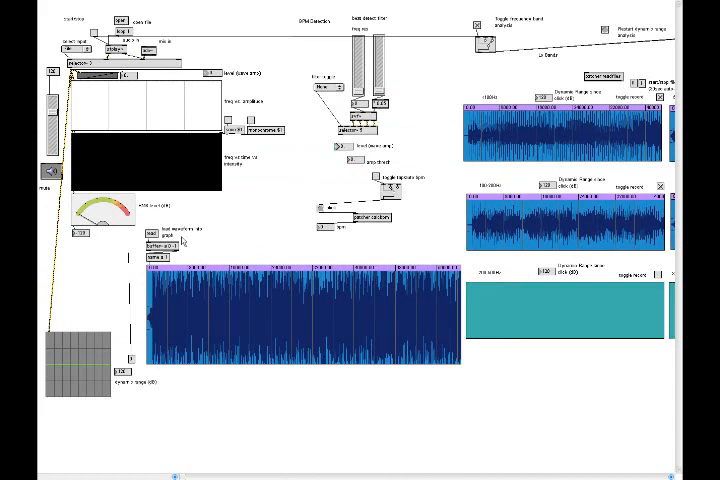
mouse_move(180, 240)
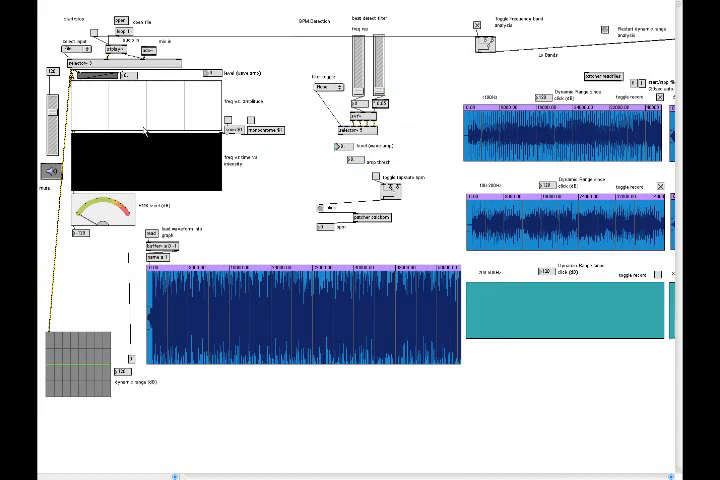